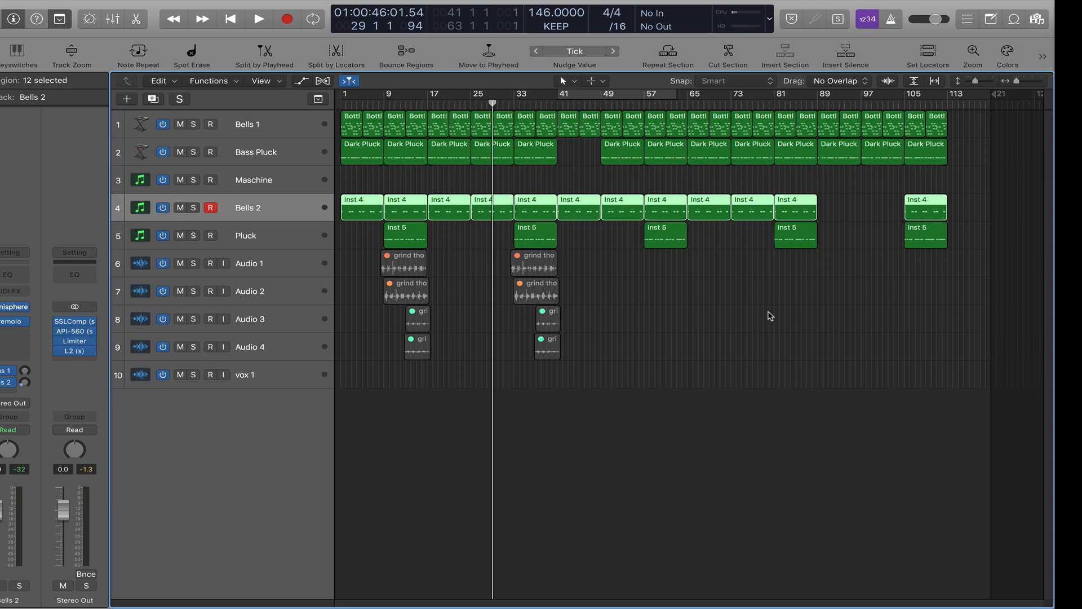
mouse_move(661, 279)
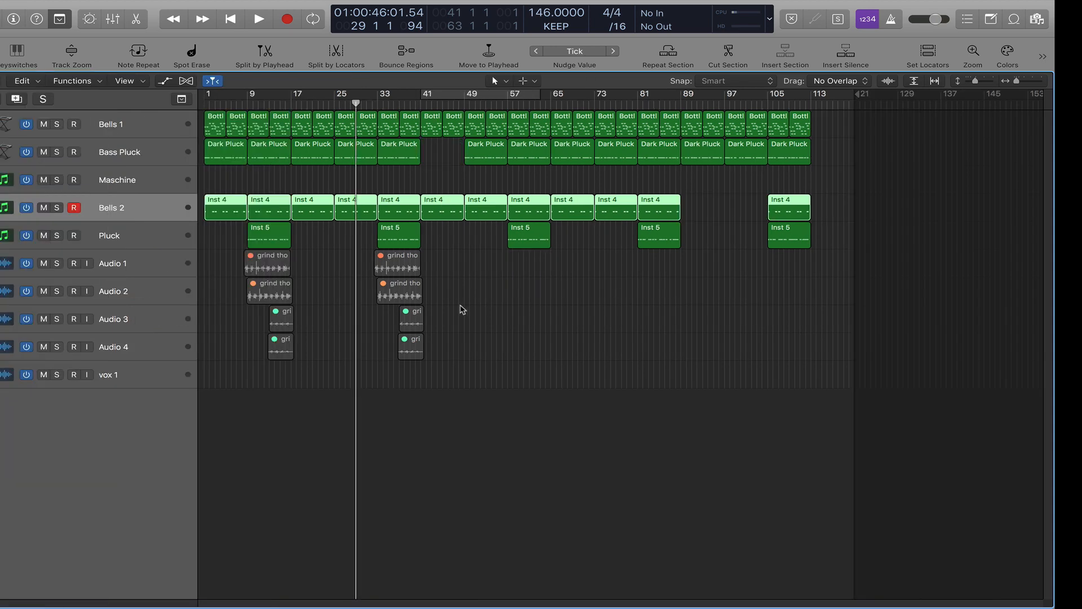
mouse_move(333, 297)
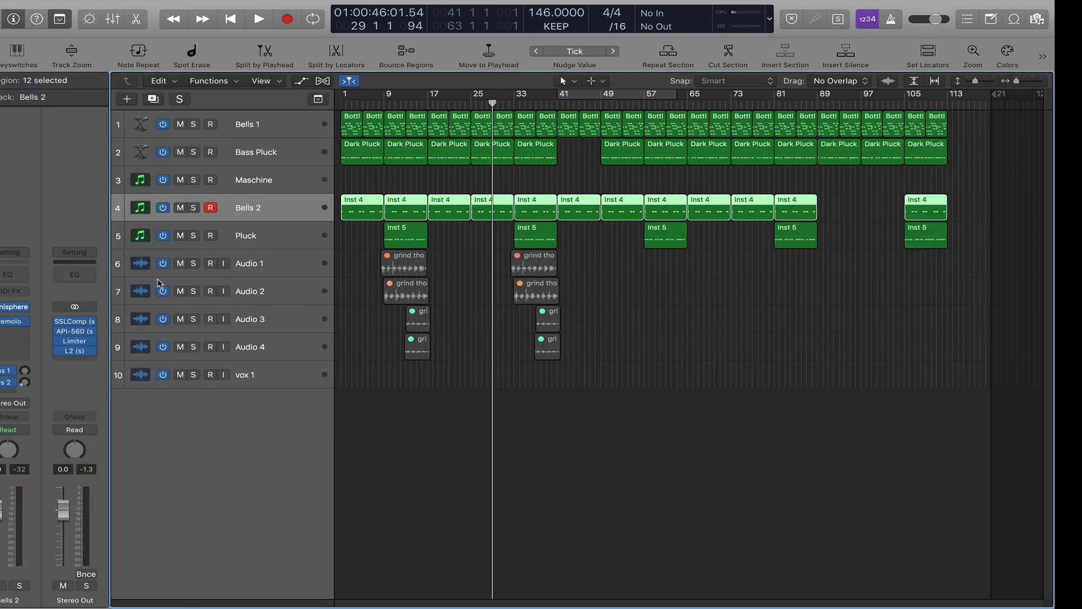
Step: Show the Mixer with every channel strip's instrument and effect plug-ins
click(253, 180)
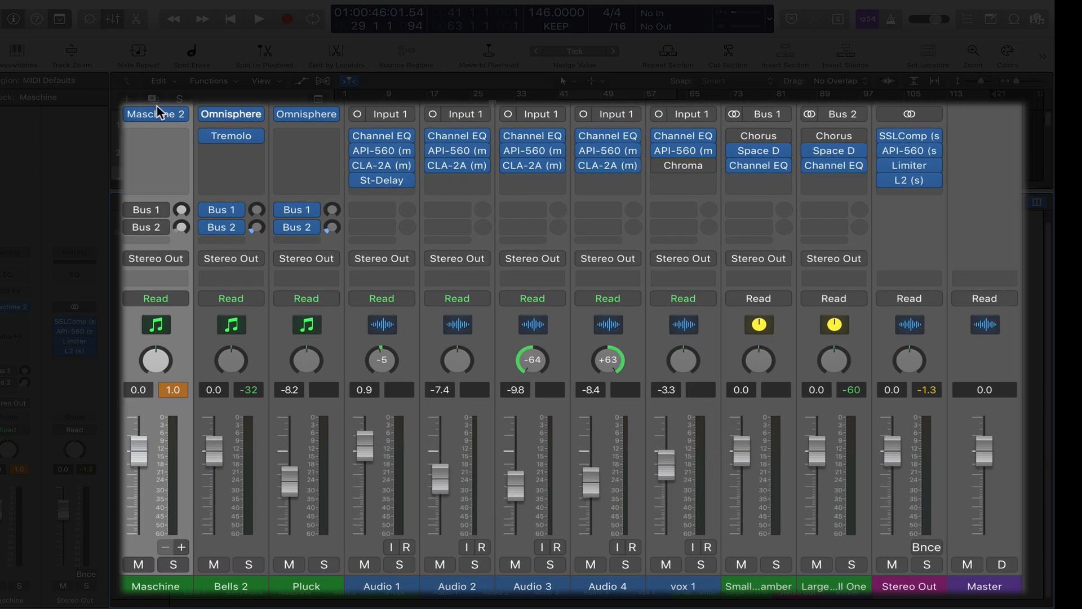
Step: Set the Maschine channel's instrument to Maschine 2 Multi-Output (16xStereo)
click(156, 114)
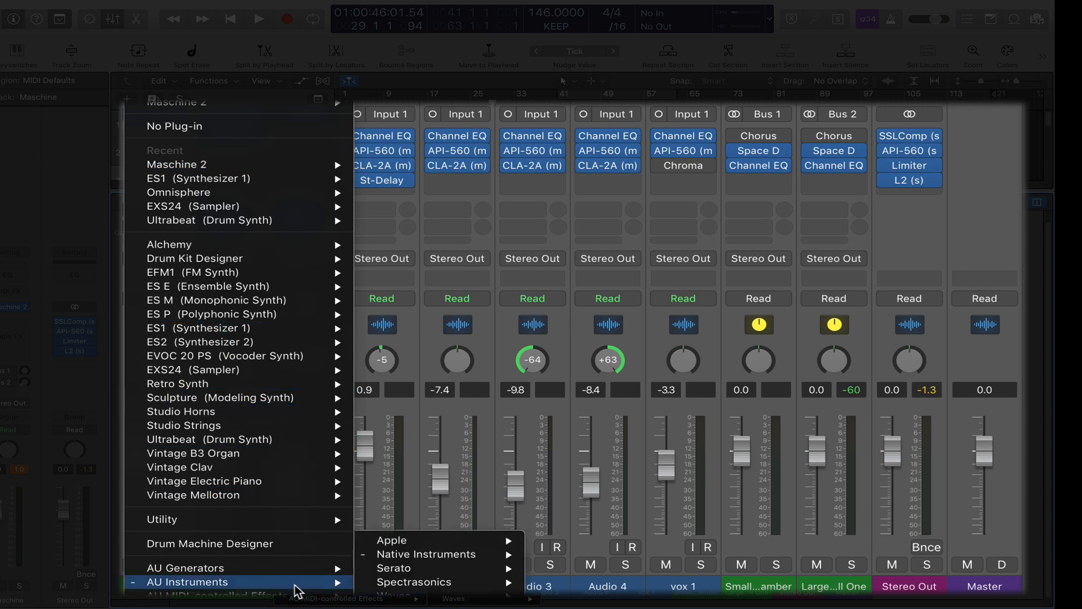
mouse_move(427, 553)
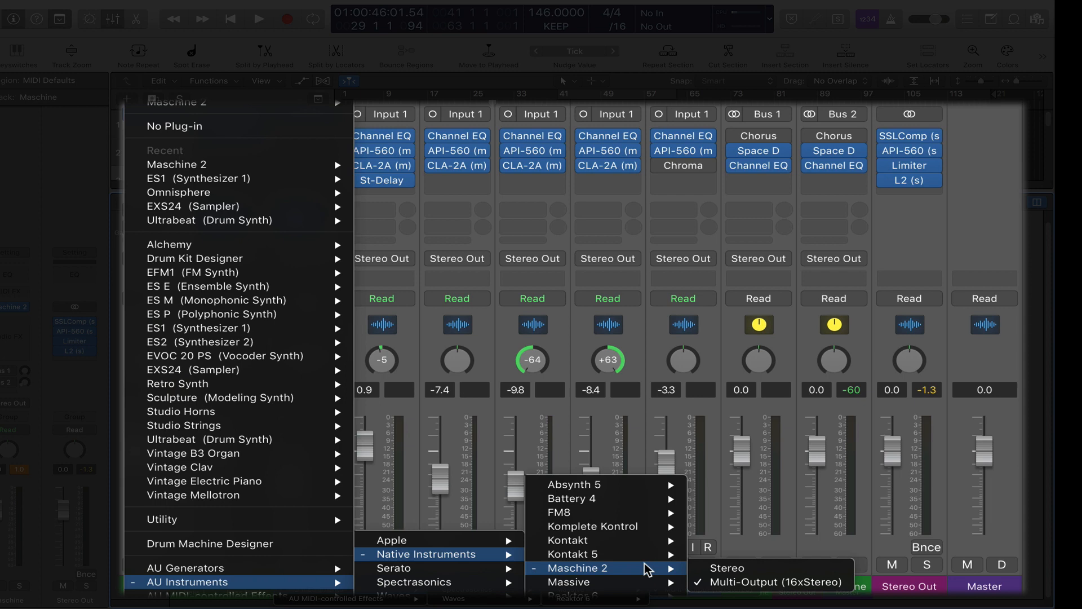
mouse_move(782, 574)
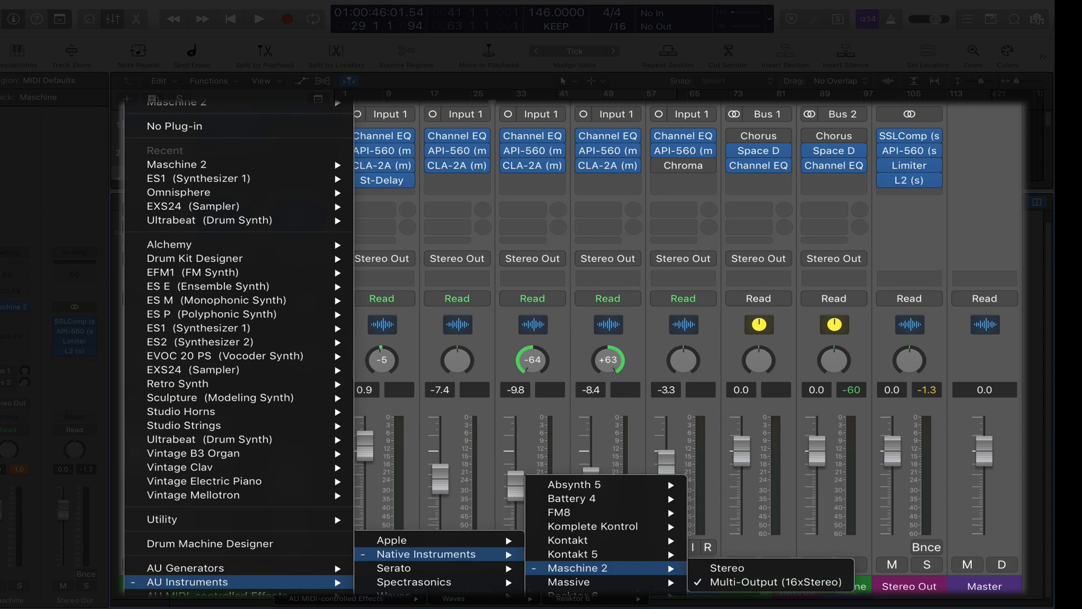
click(769, 581)
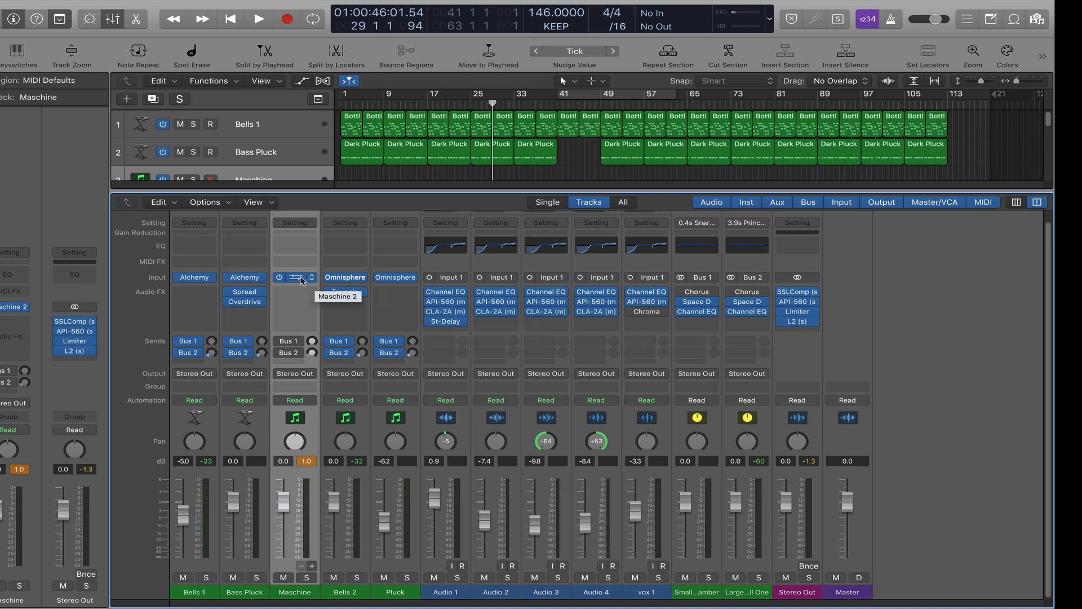
click(301, 277)
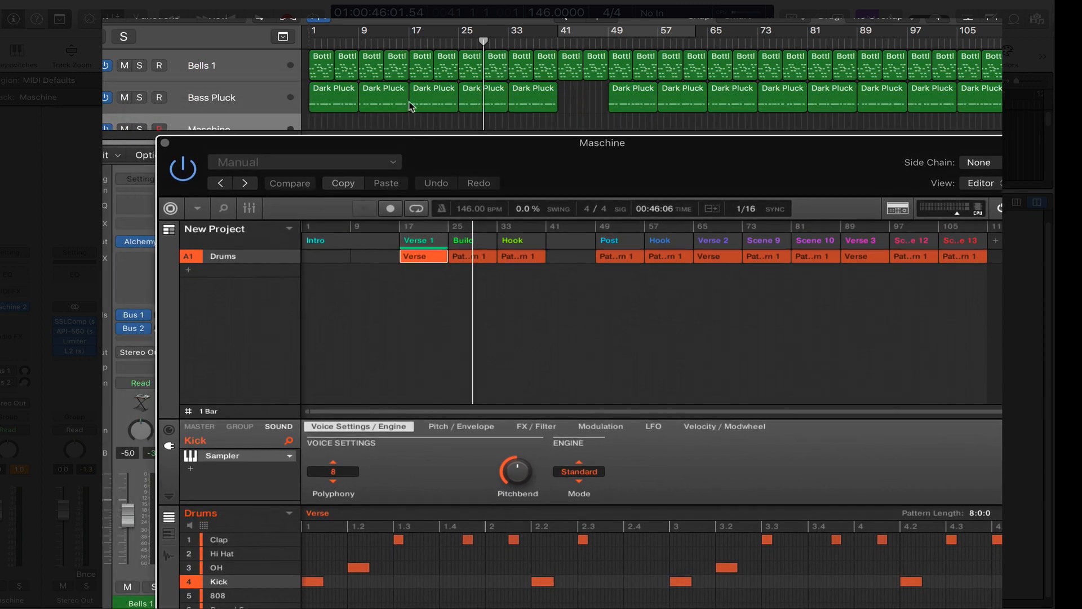
mouse_move(616, 356)
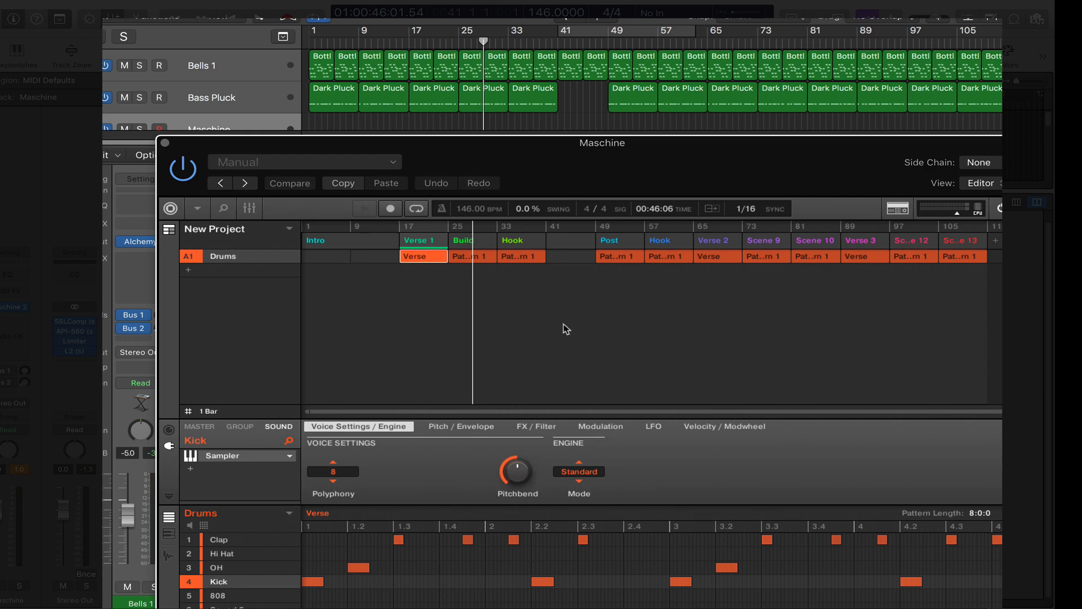
mouse_move(532, 284)
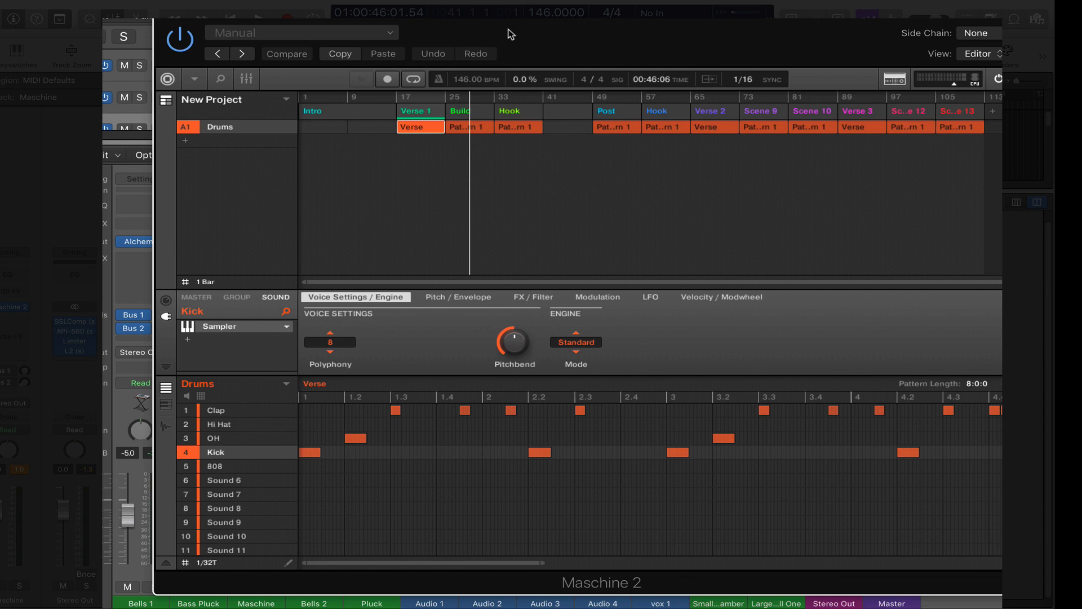
mouse_move(409, 194)
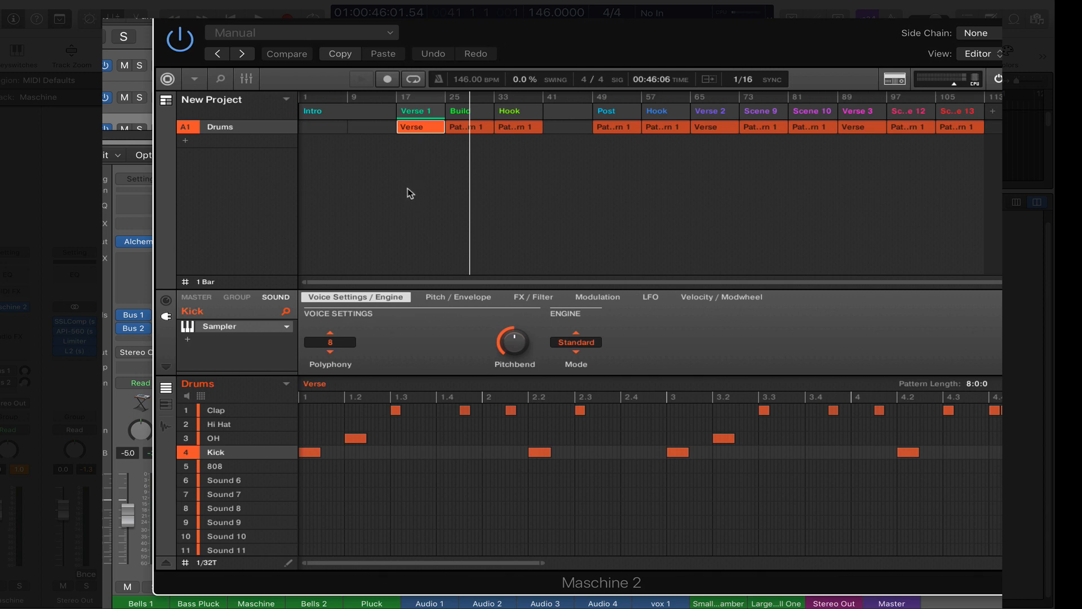
mouse_move(380, 49)
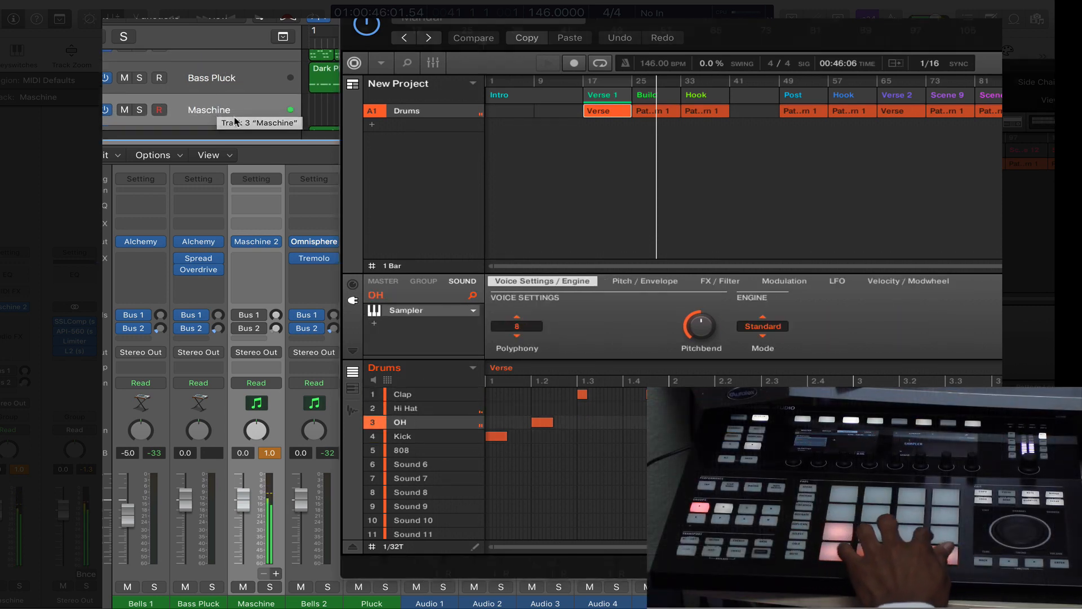
Step: Select the Clap sound and display its four-band EQ settings
click(159, 110)
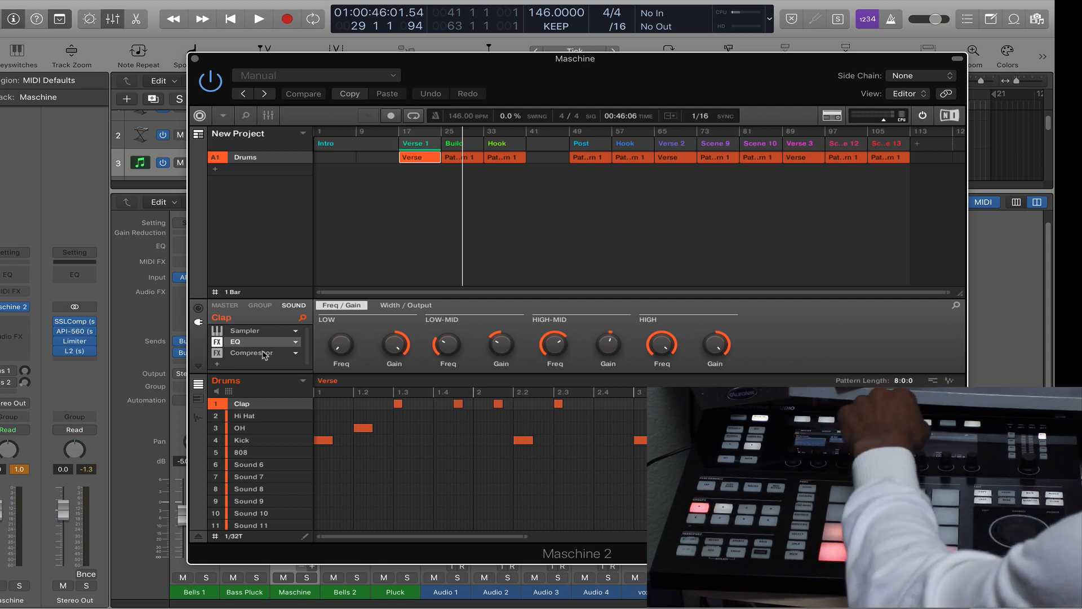
Step: View Clap's compressor, then step through Hi Hat, OH and 808 module chains
click(251, 351)
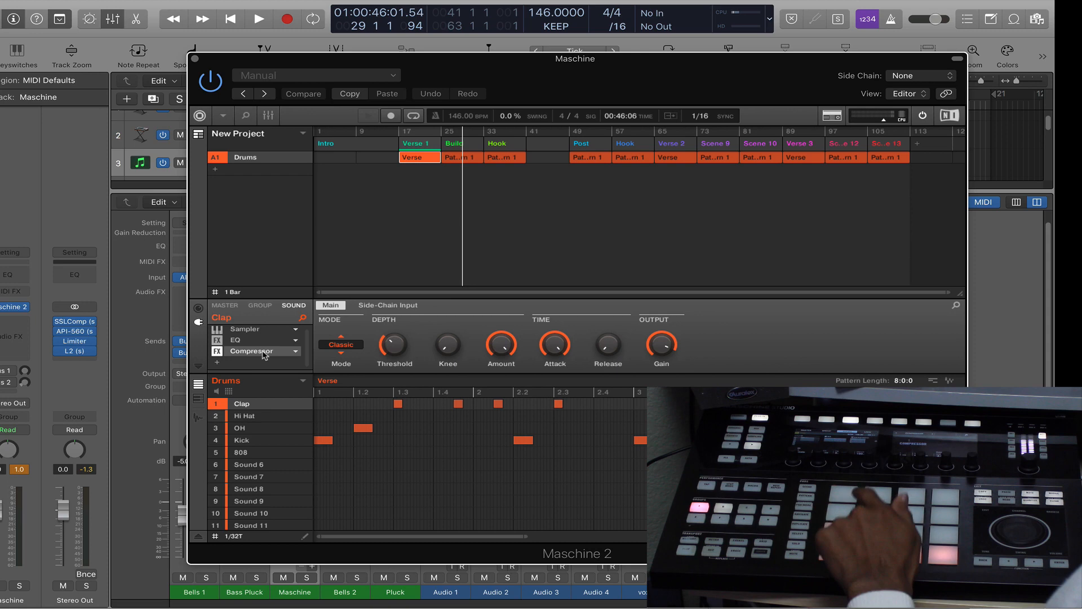
click(243, 416)
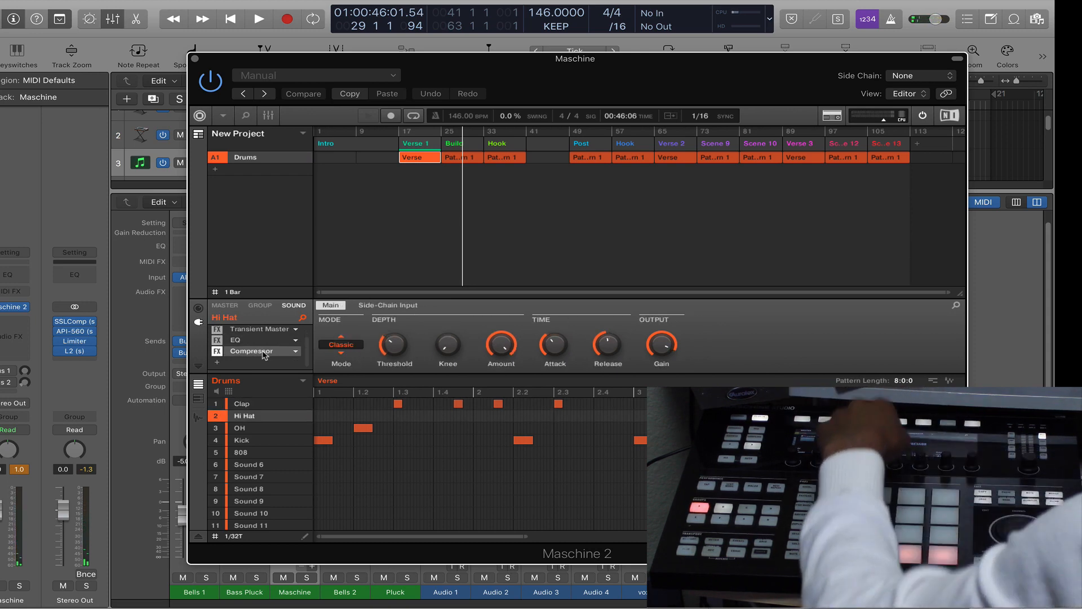
click(243, 427)
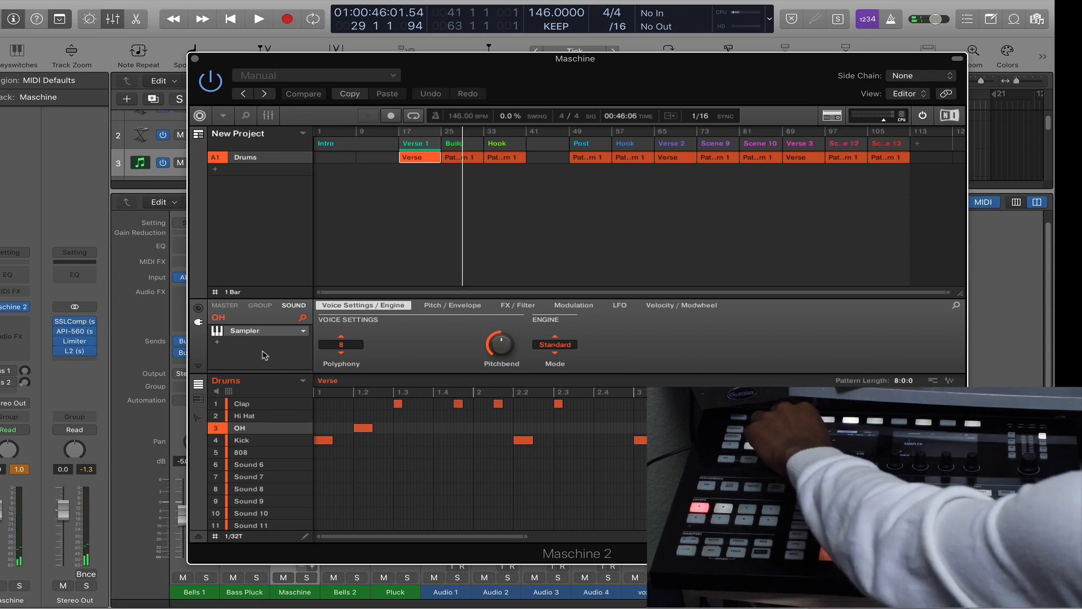
click(339, 344)
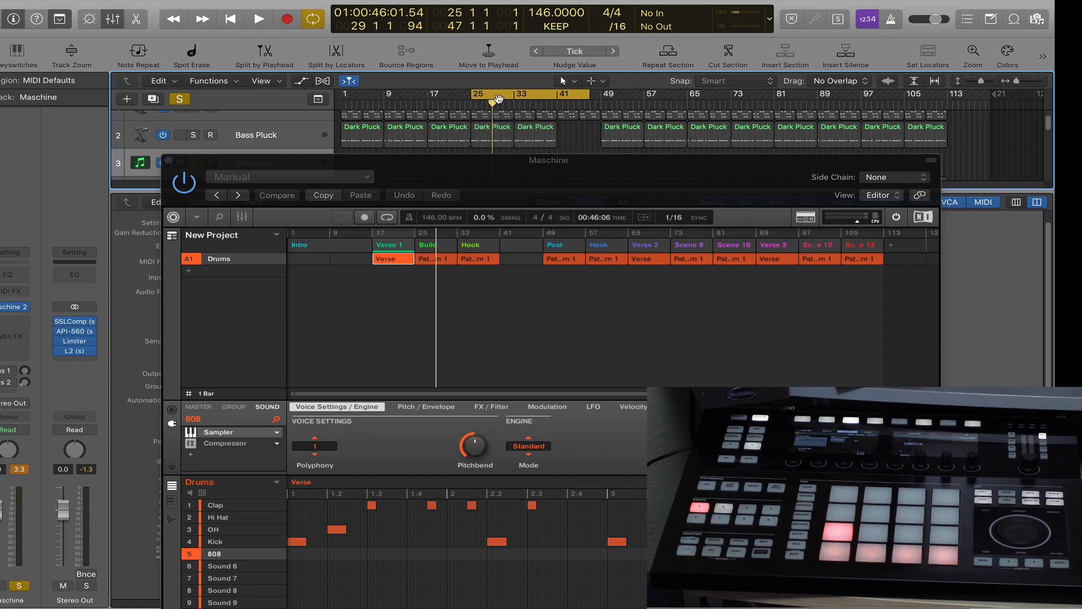
Step: Start playback of the beat with Maschine 2's Verse pattern
click(258, 19)
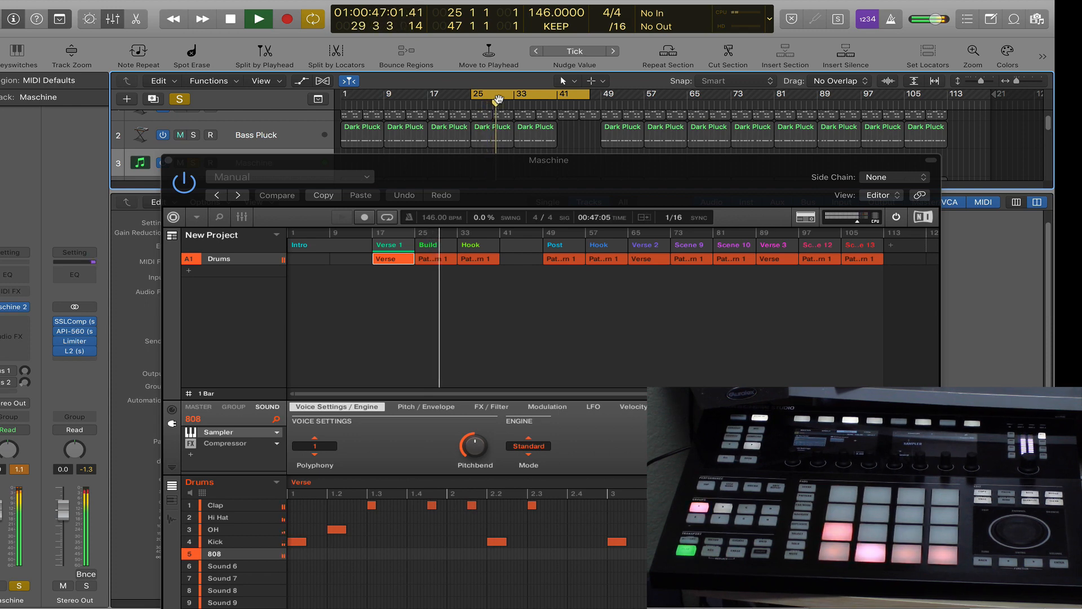
click(257, 18)
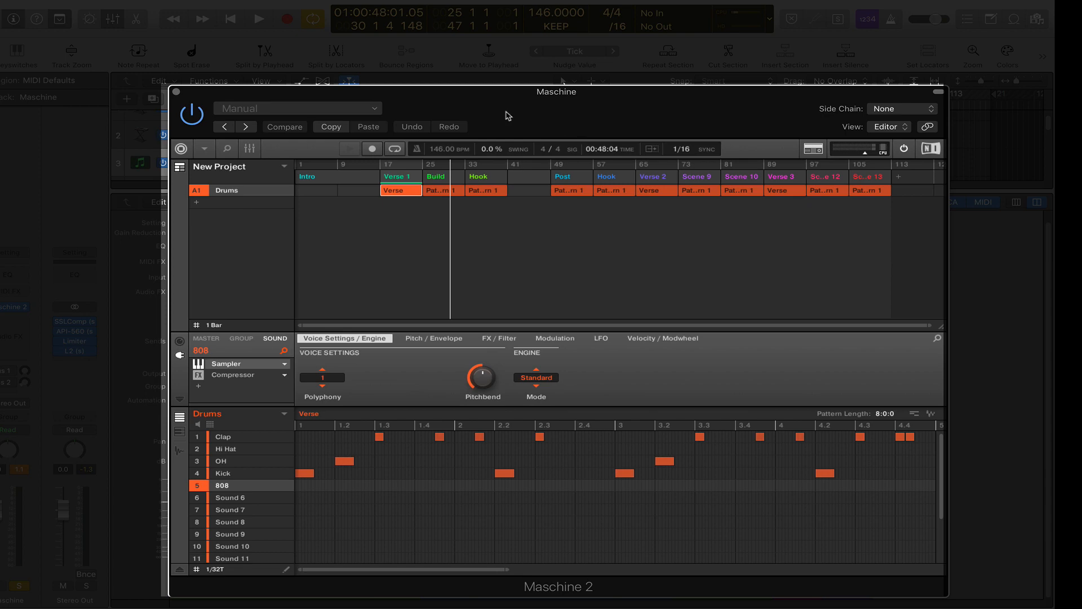
mouse_move(178, 96)
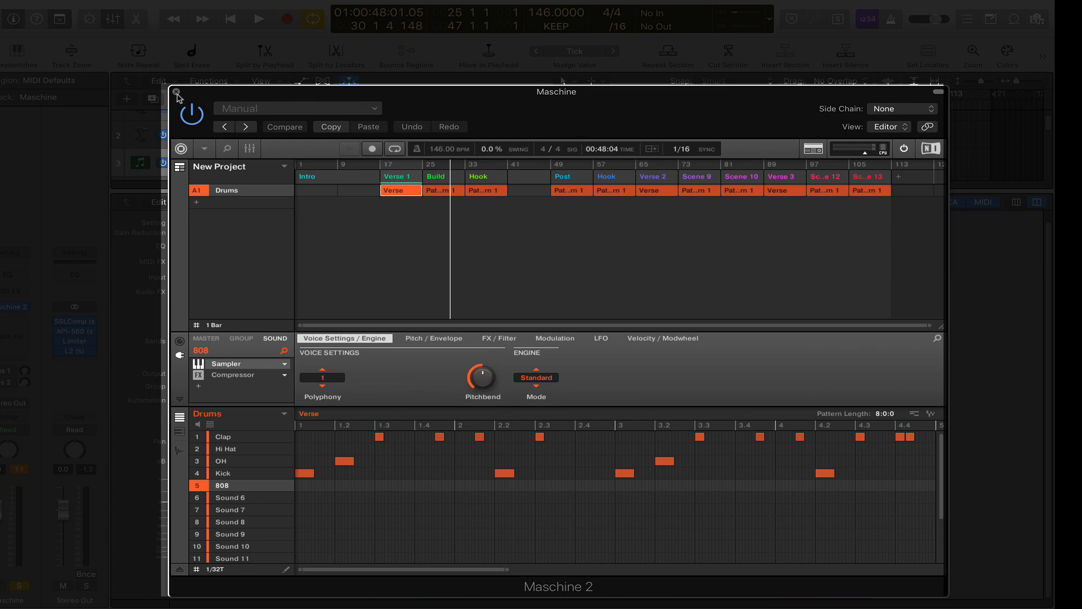
mouse_move(181, 97)
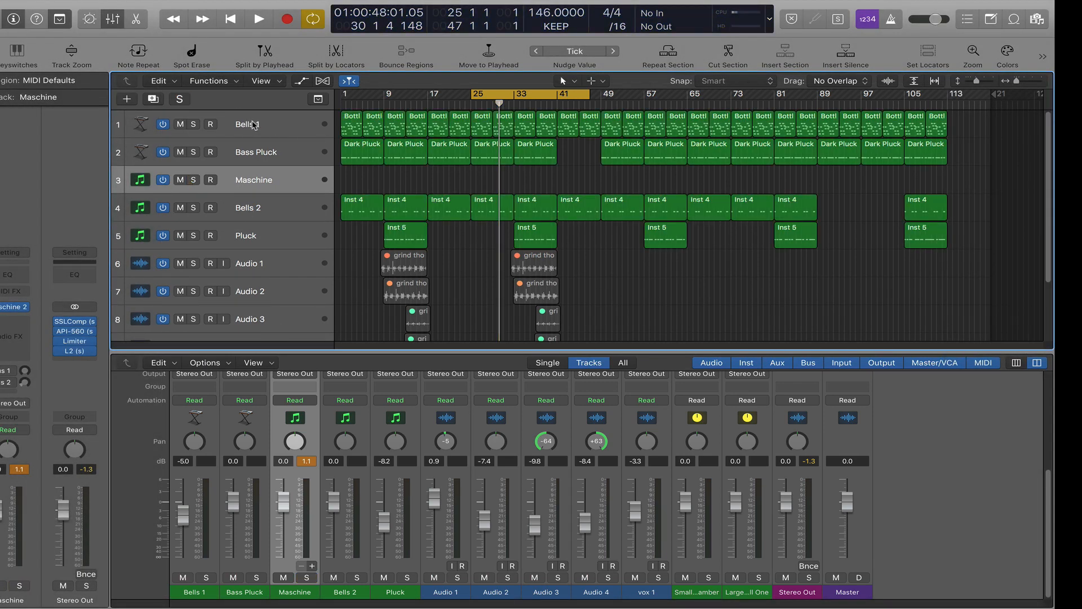
Step: Open the Bells 1 Alchemy instrument with its Bottle Bells preset and audition it
click(249, 124)
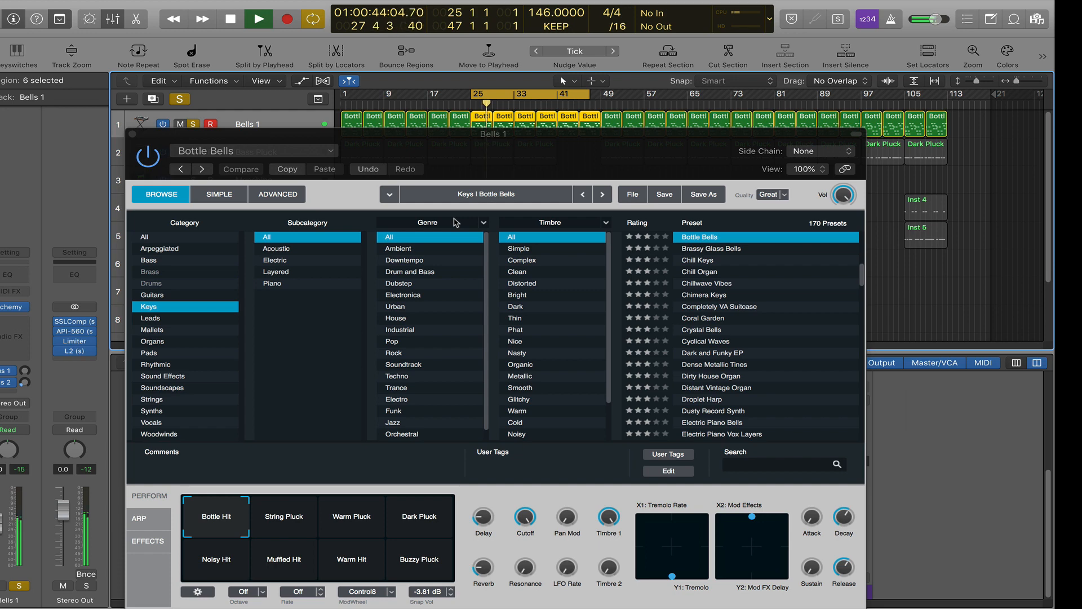
click(231, 19)
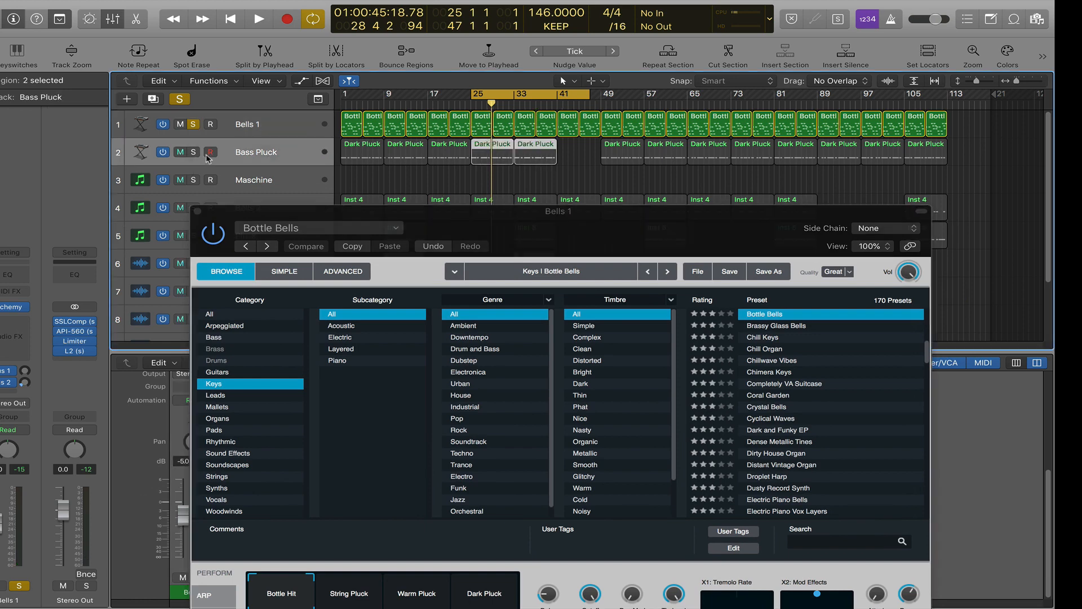
Step: Audition the Bass Pluck's Dark Pluck preset soloed, then solo Bells 1 alongside it
click(194, 153)
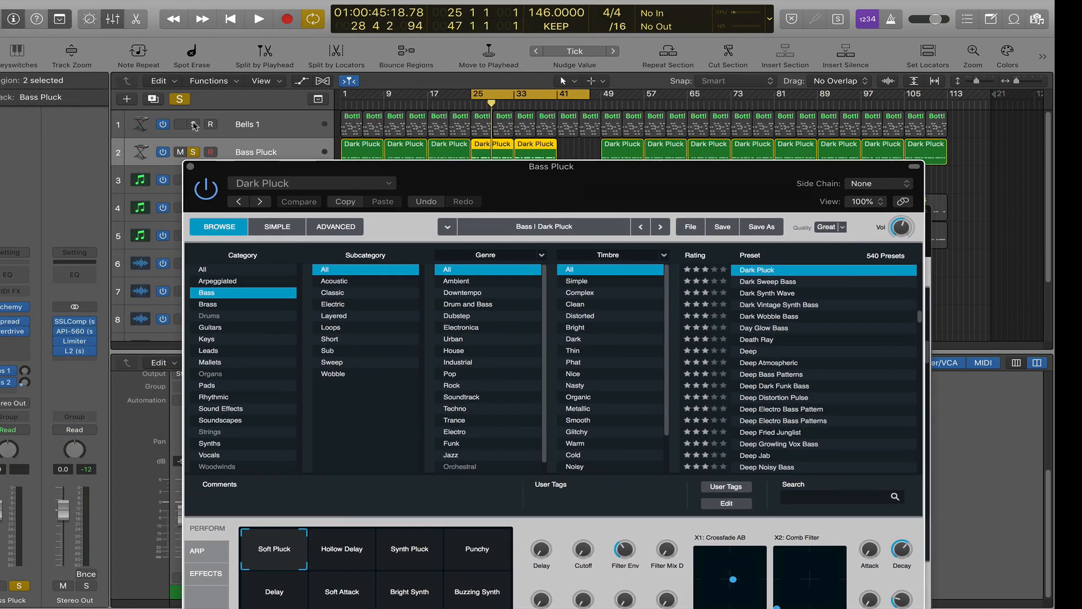
click(259, 19)
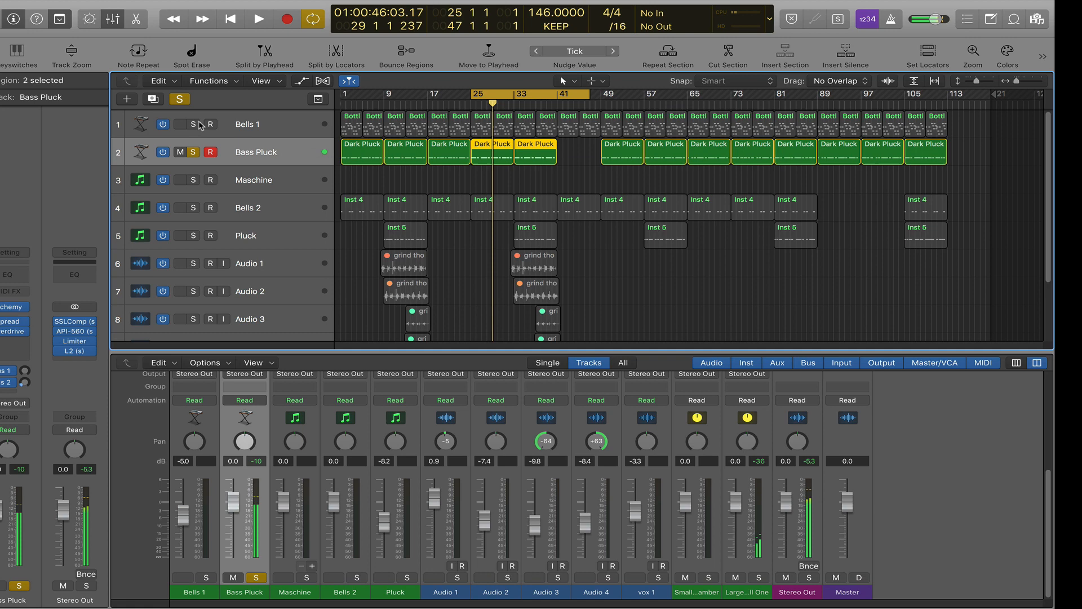
click(258, 19)
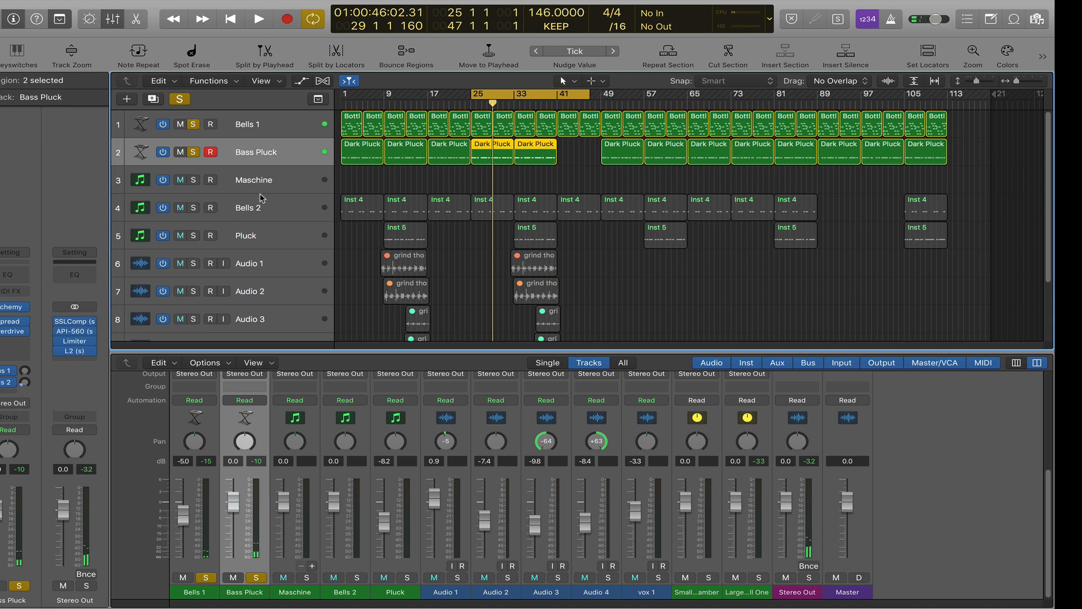
Step: Select Bells 2, showing its Omnisphere Astral Visions Musicbox patch
click(246, 208)
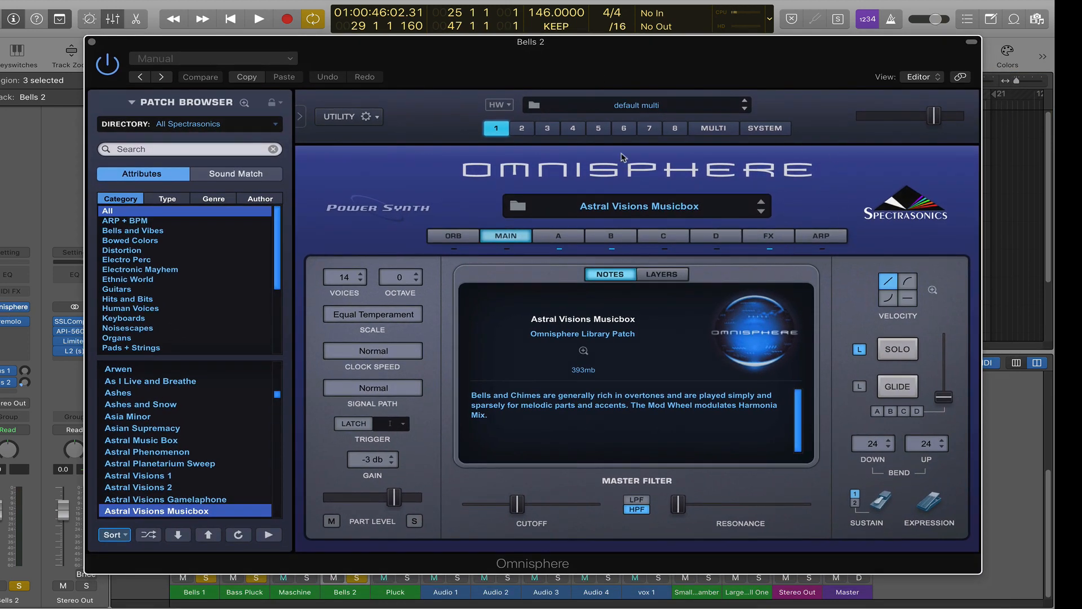
mouse_move(487, 93)
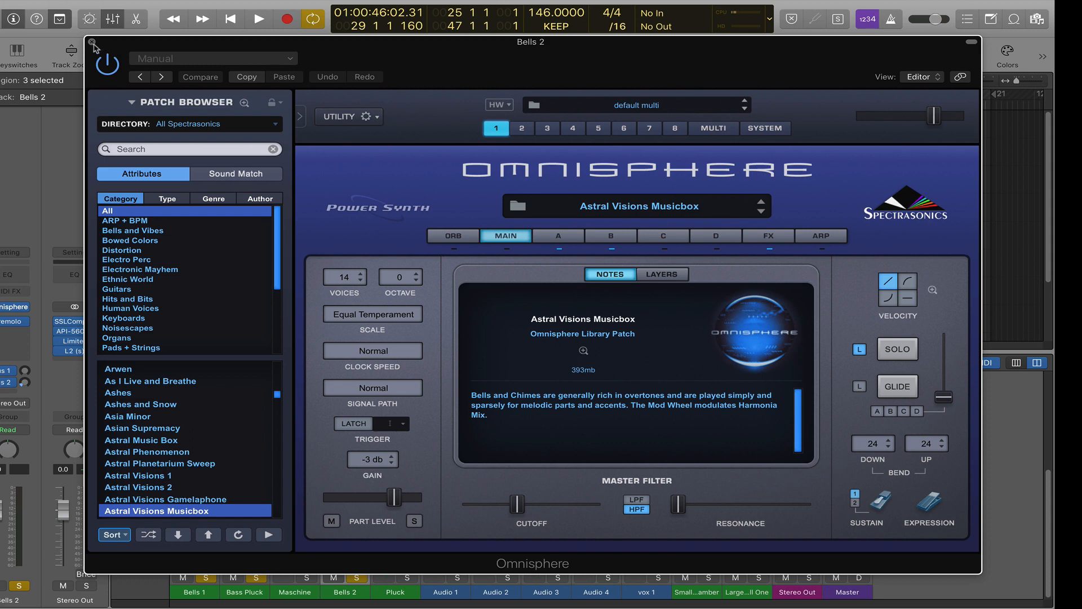
Step: Close Bells 2's Omnisphere window after confirming the Astral Visions Musicbox patch
click(92, 44)
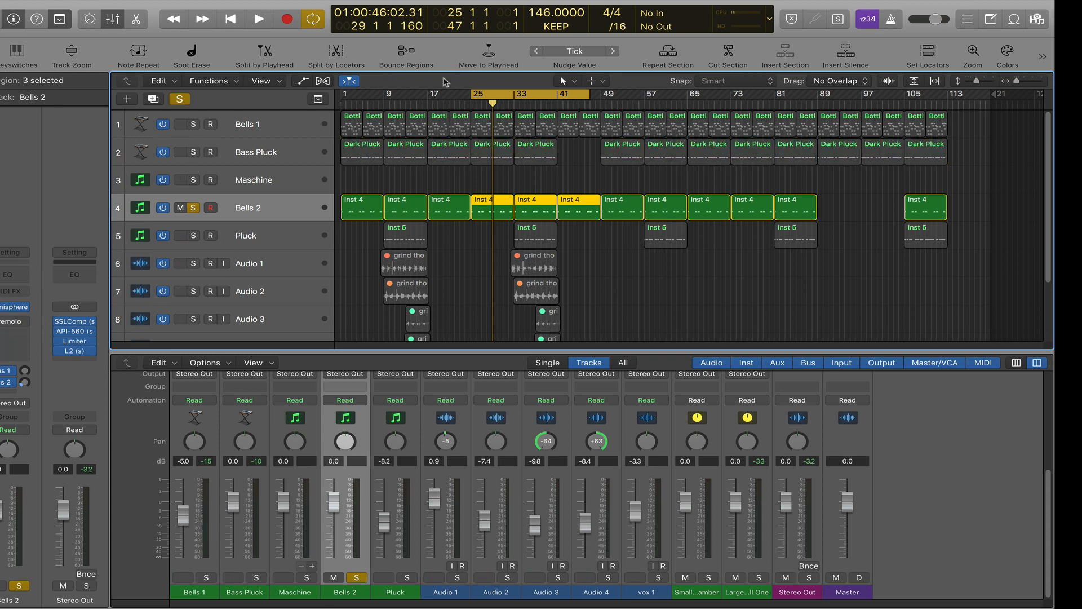
Step: Play with Bells 2 soloed, then move the solo from Bells 2 to Pluck
click(259, 19)
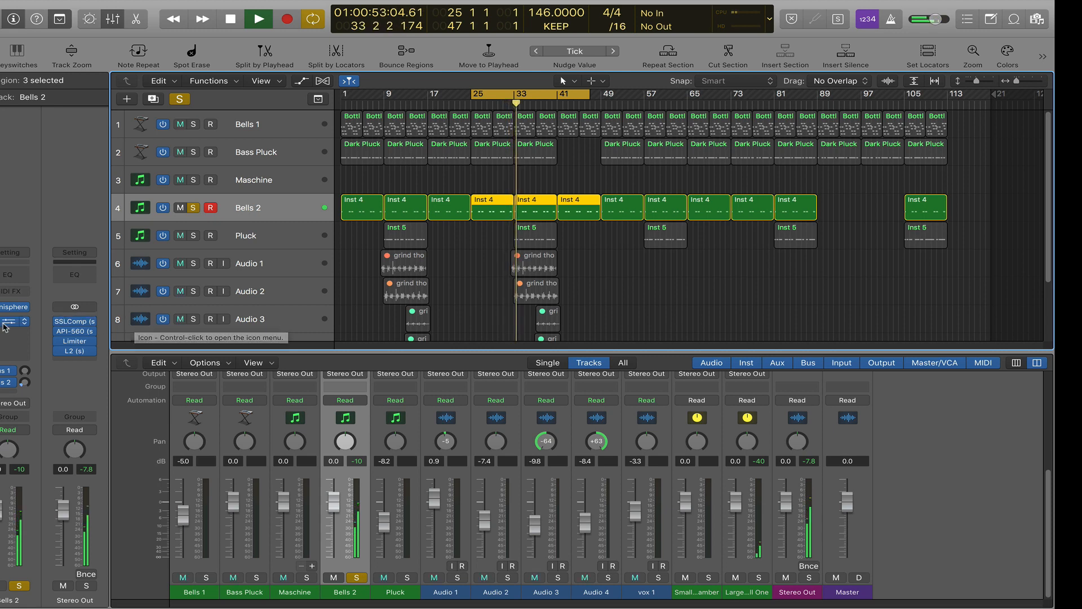
click(232, 19)
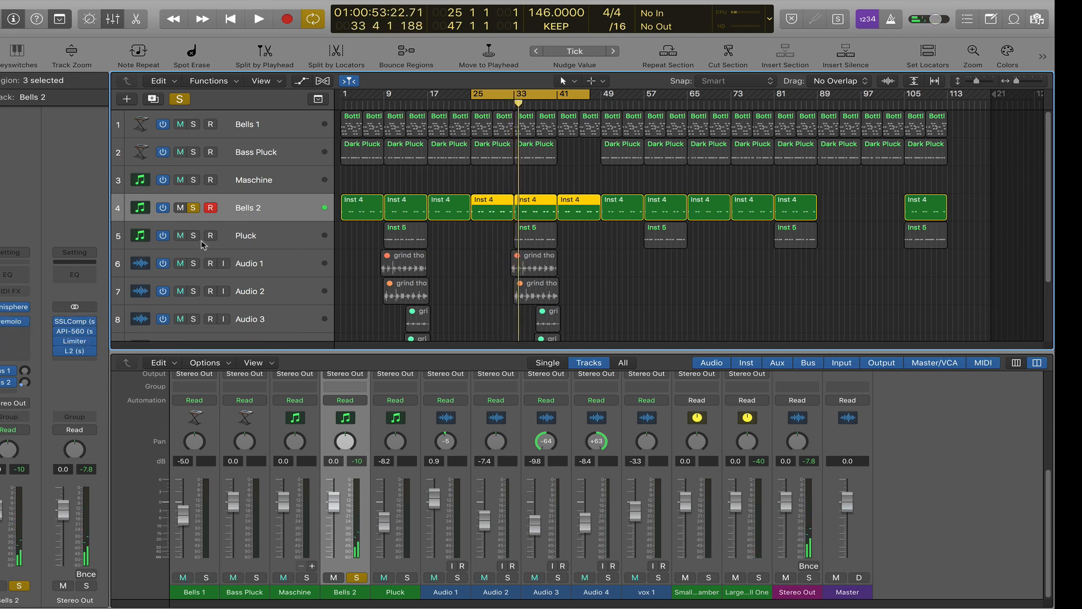
click(194, 236)
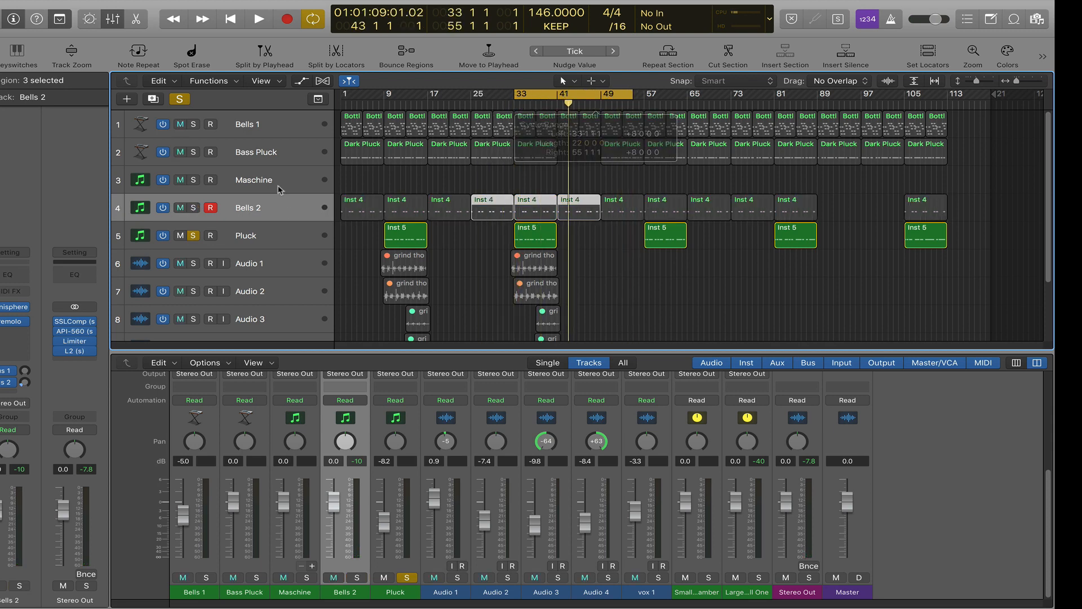
Step: Solo Bells 1, Bass Pluck, Maschine and Bells 2 together, unsoloing Pluck
click(258, 19)
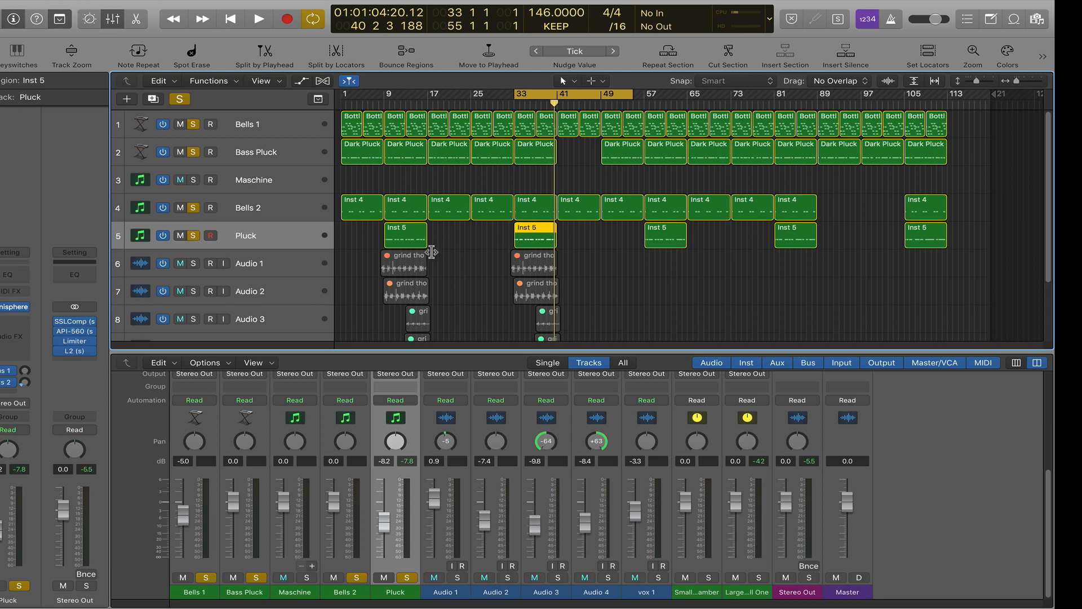
Step: Open the Maschine 2 plugin showing the Drums group's Verse pattern with 808 selected
click(259, 19)
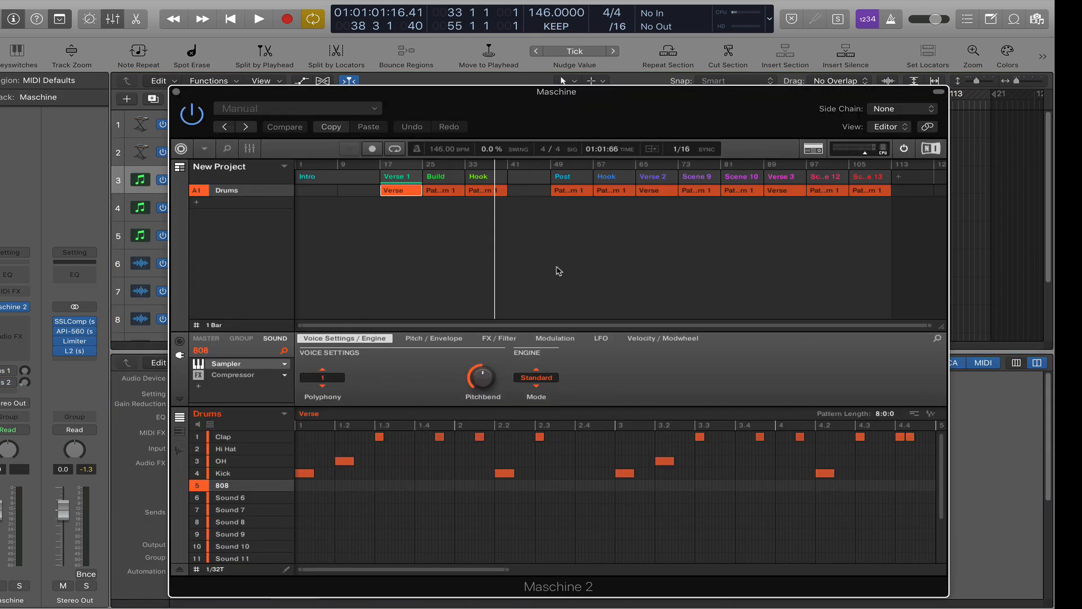
mouse_move(592, 198)
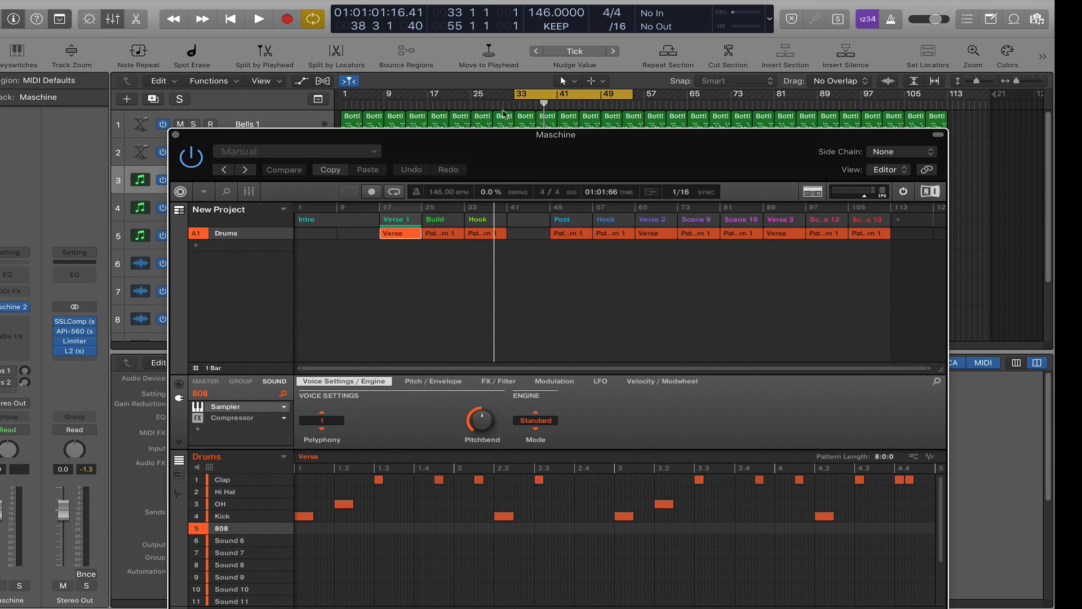
Step: Play back the Maschine drum pattern, then close the Maschine 2 window
click(258, 19)
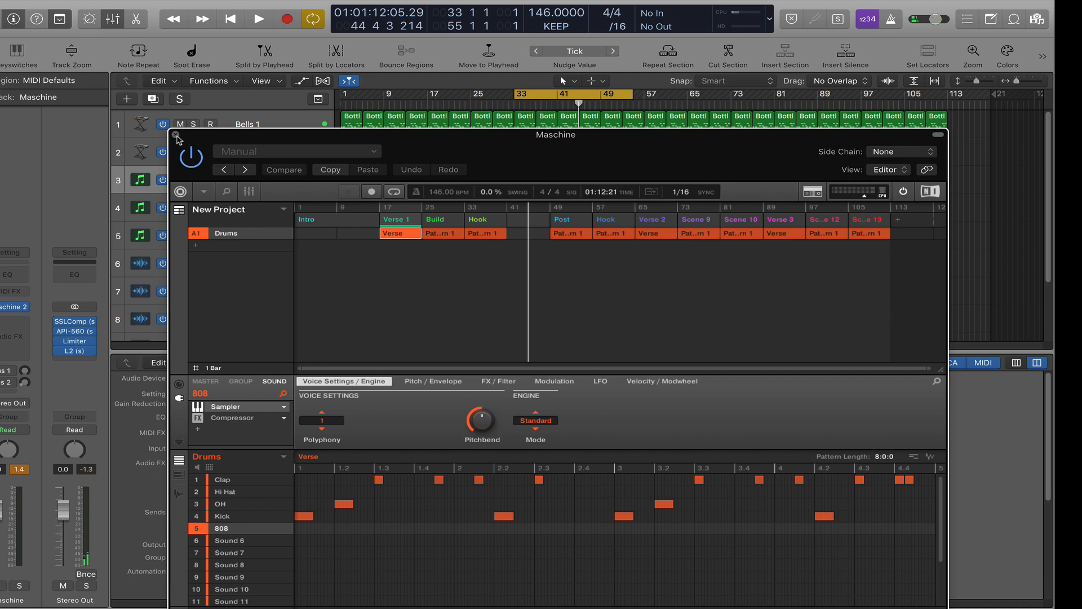
click(179, 136)
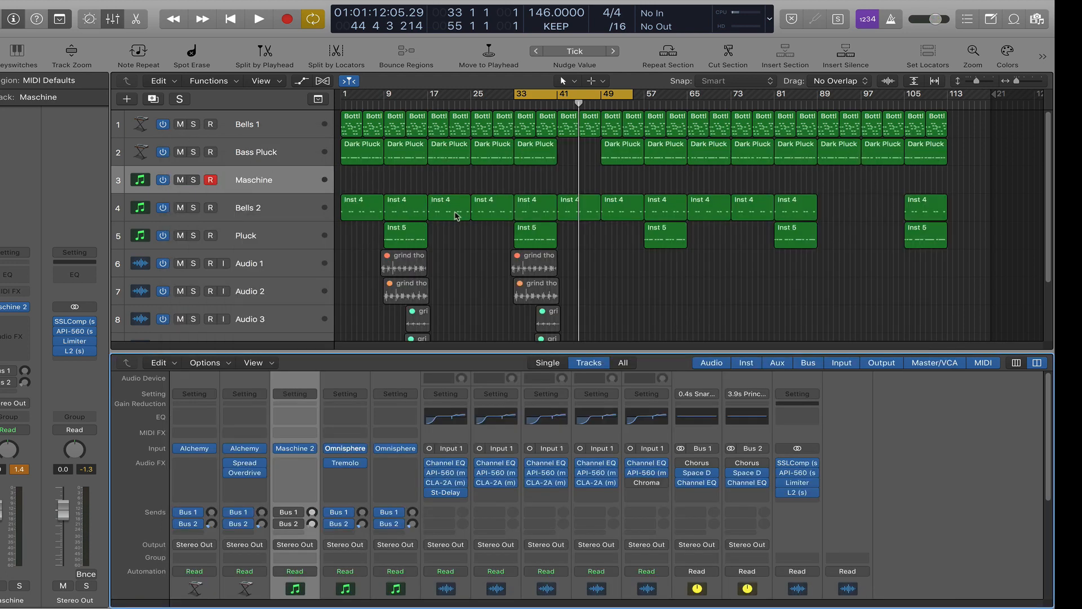